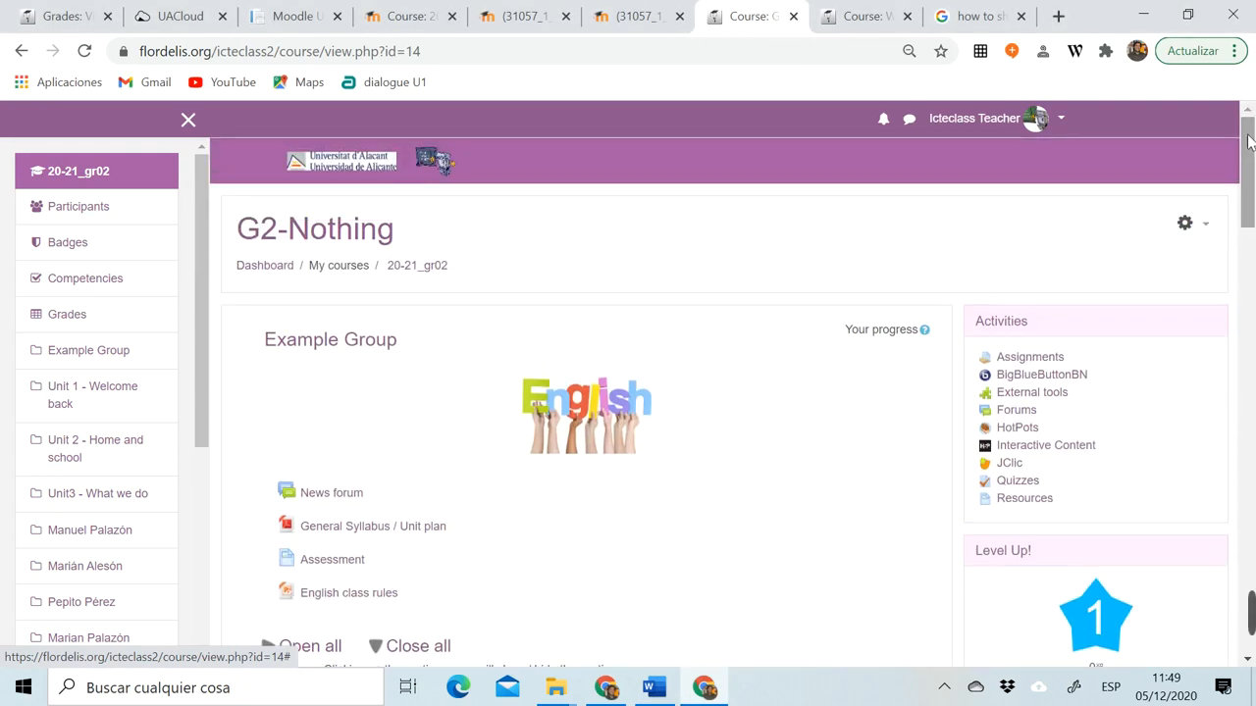
Turn on editing for the G2-Nothing course and scroll to Unit 2
click(1183, 223)
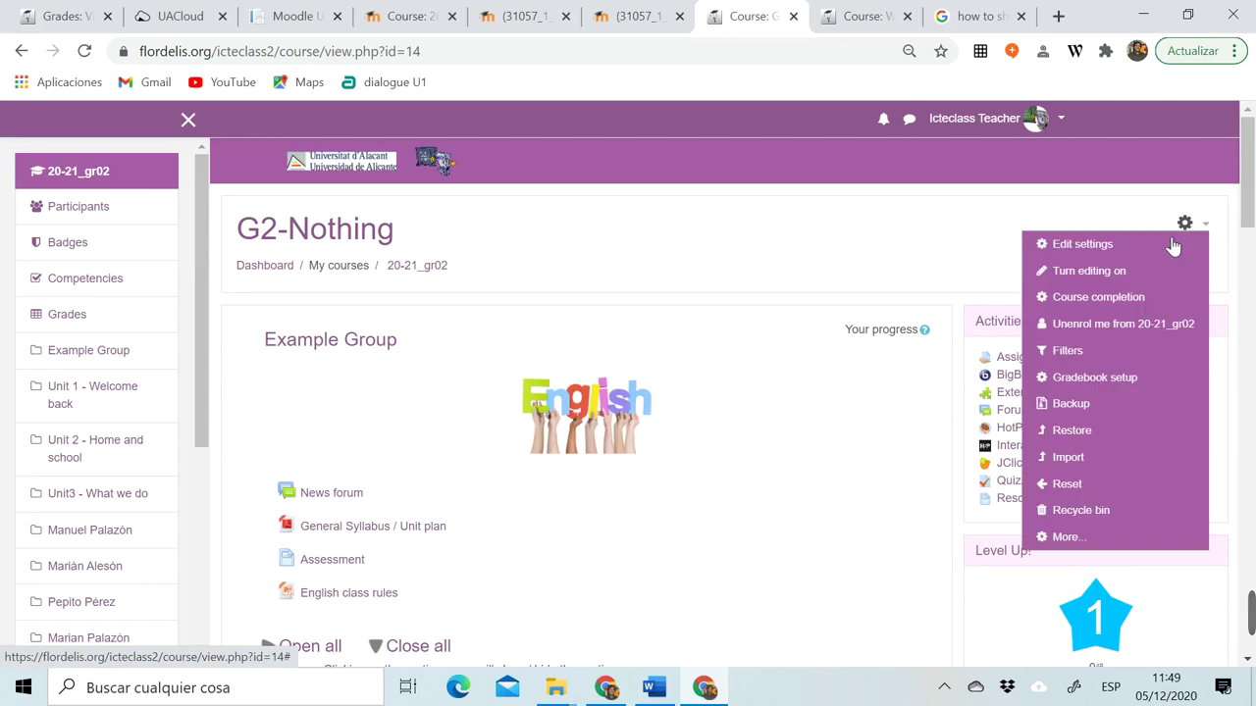
click(1088, 271)
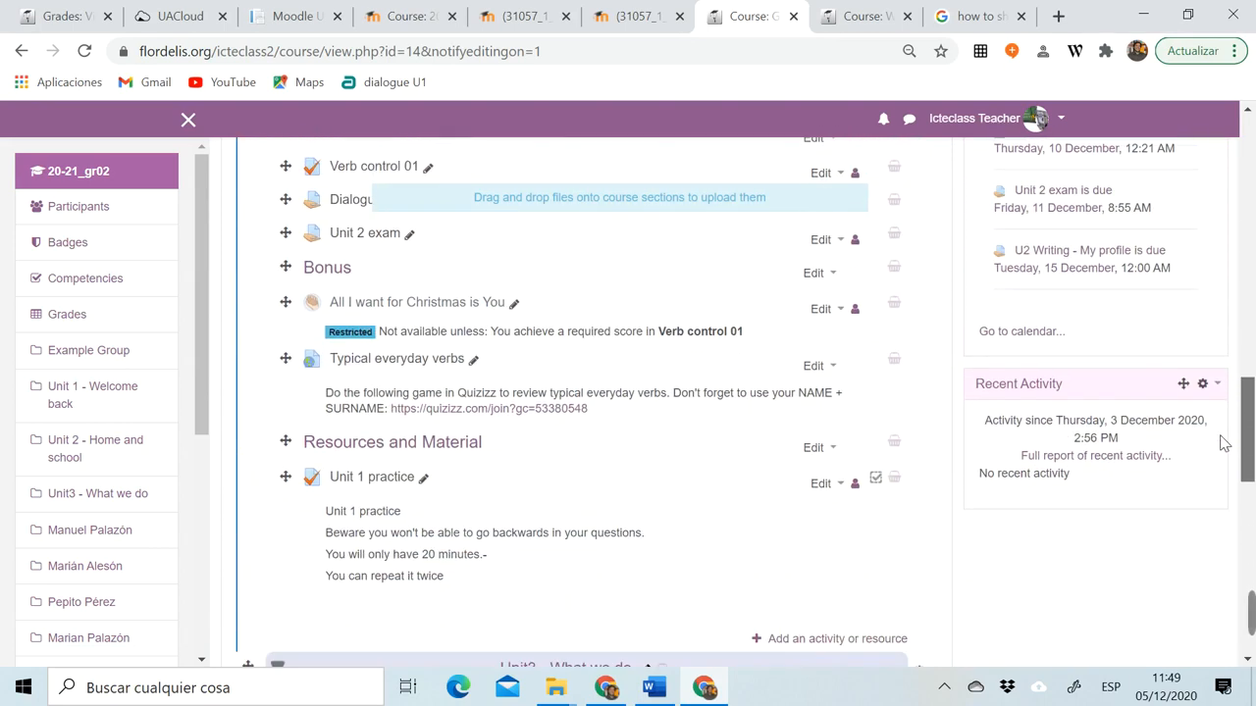
scroll(down, 3)
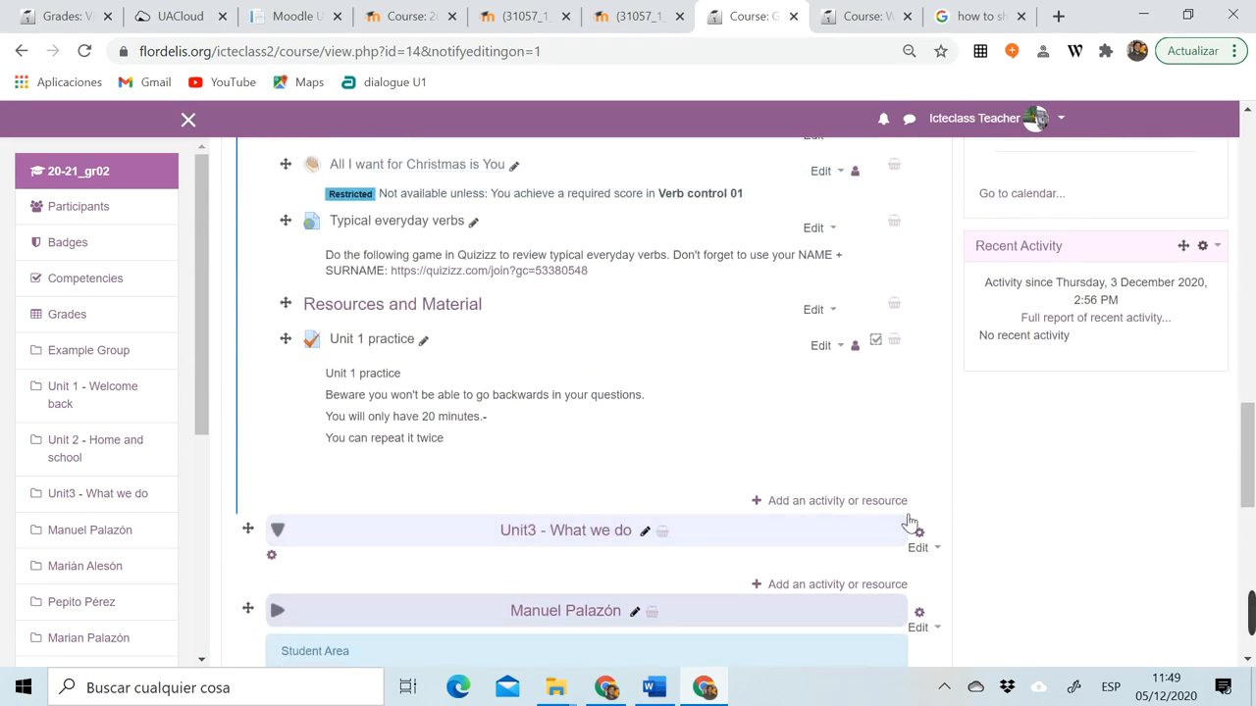
mouse_move(804, 510)
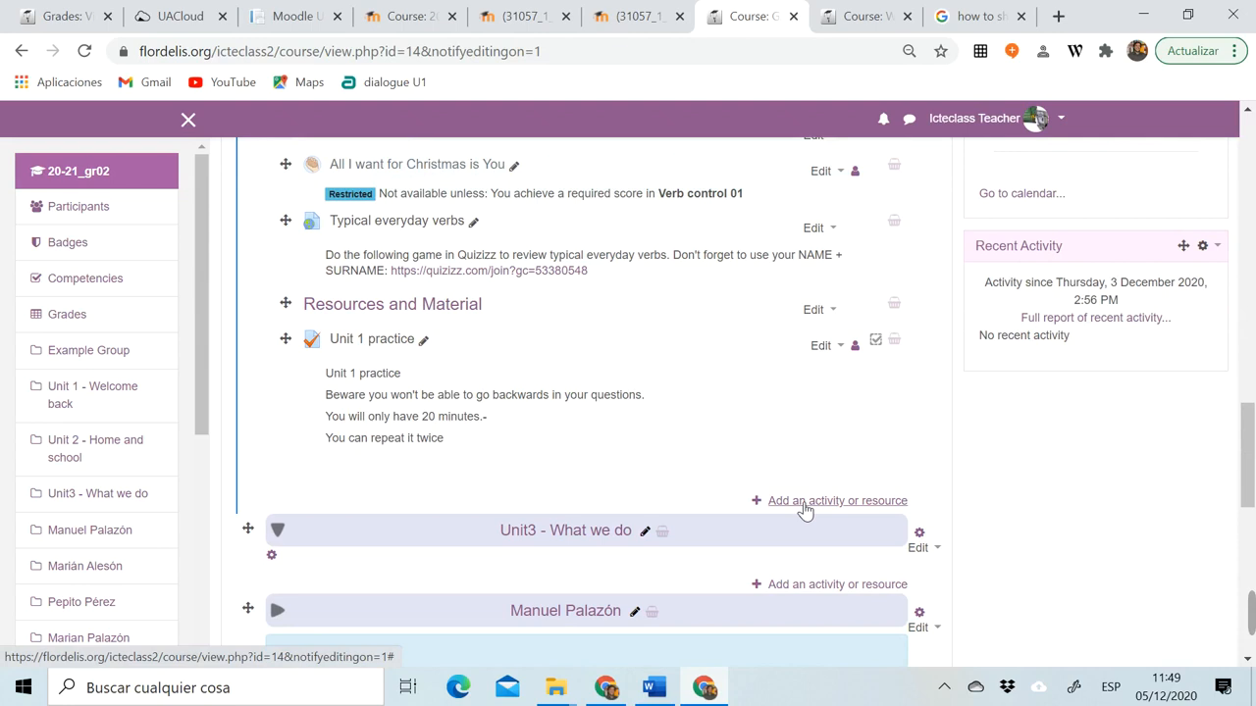
Add a HotPot activity to the Unit 2 - Home and school section
click(837, 501)
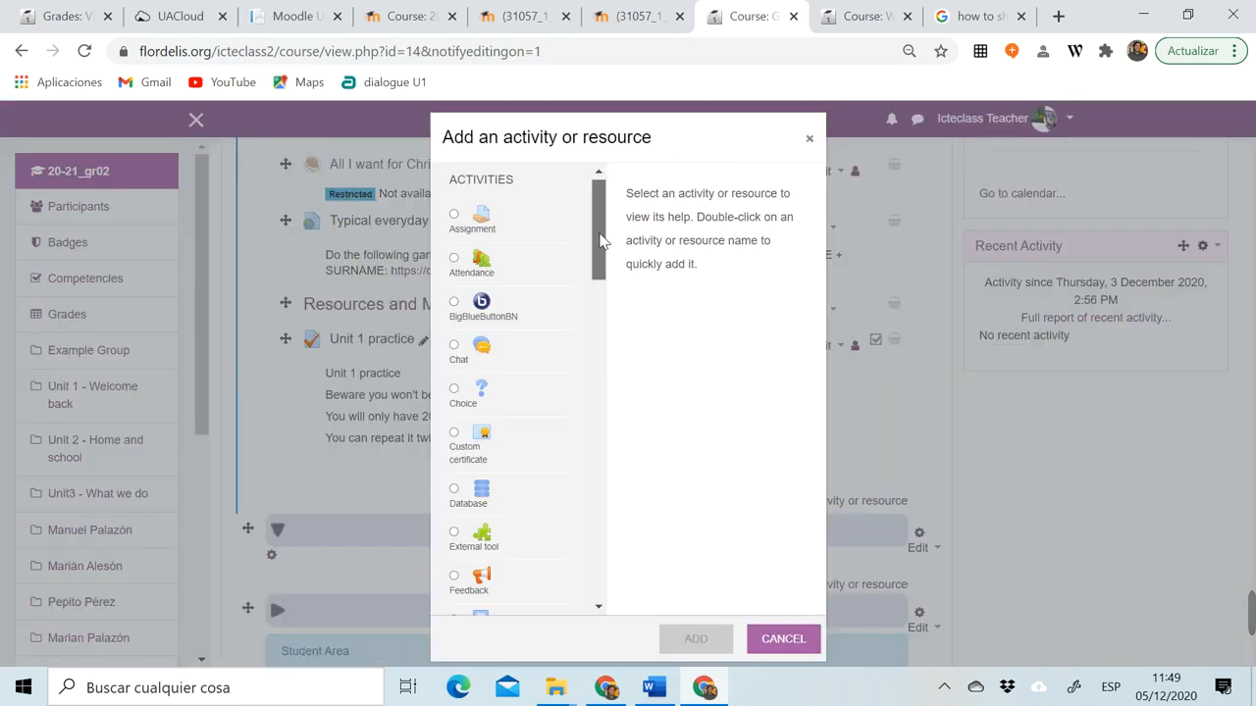
scroll(down, 3)
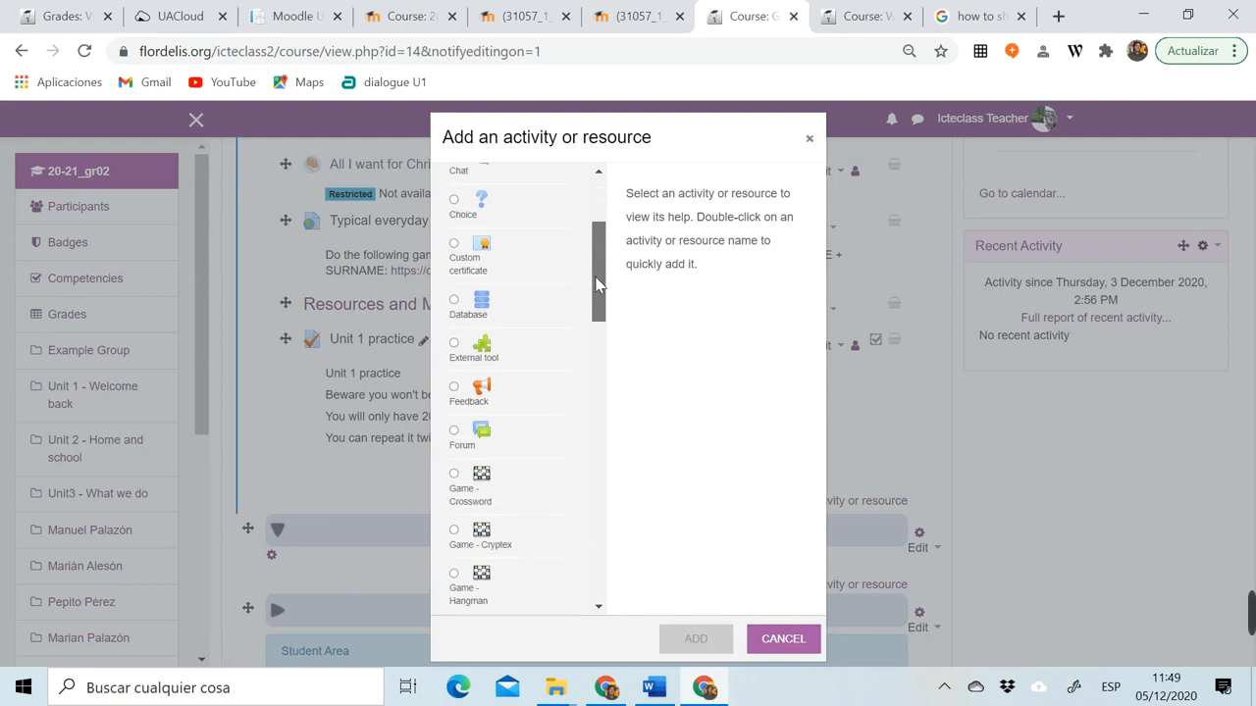
scroll(down, 3)
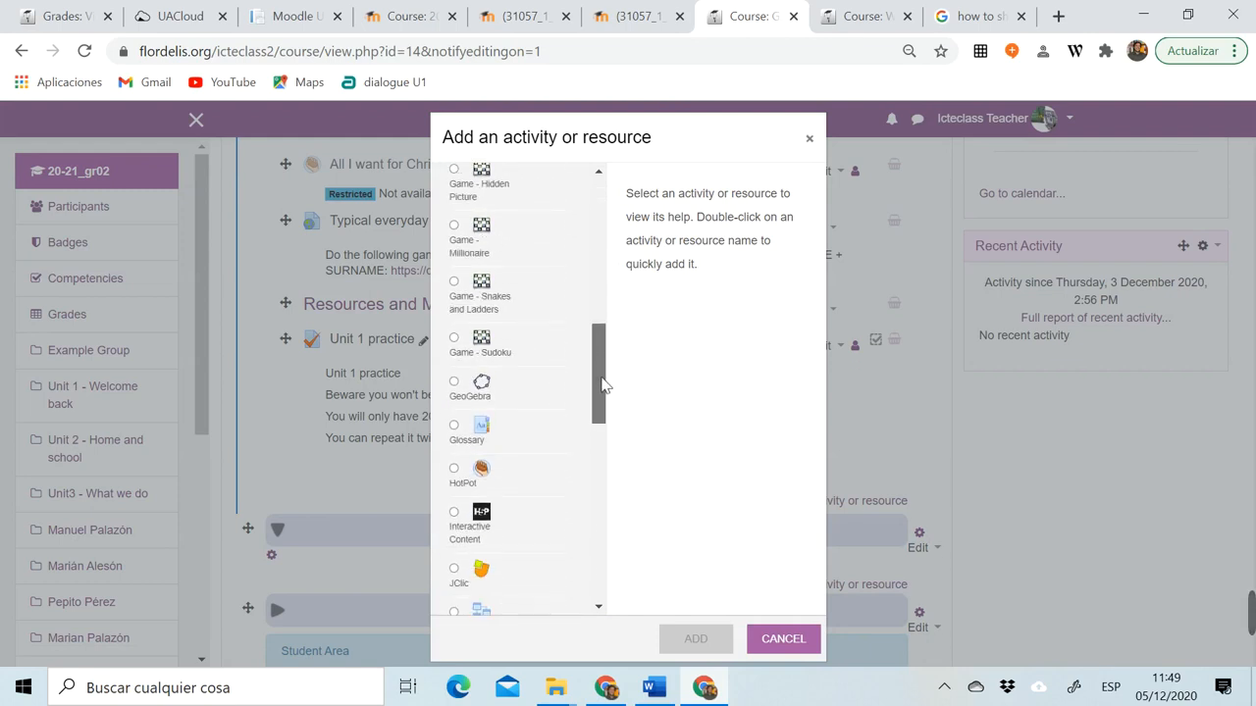
click(454, 363)
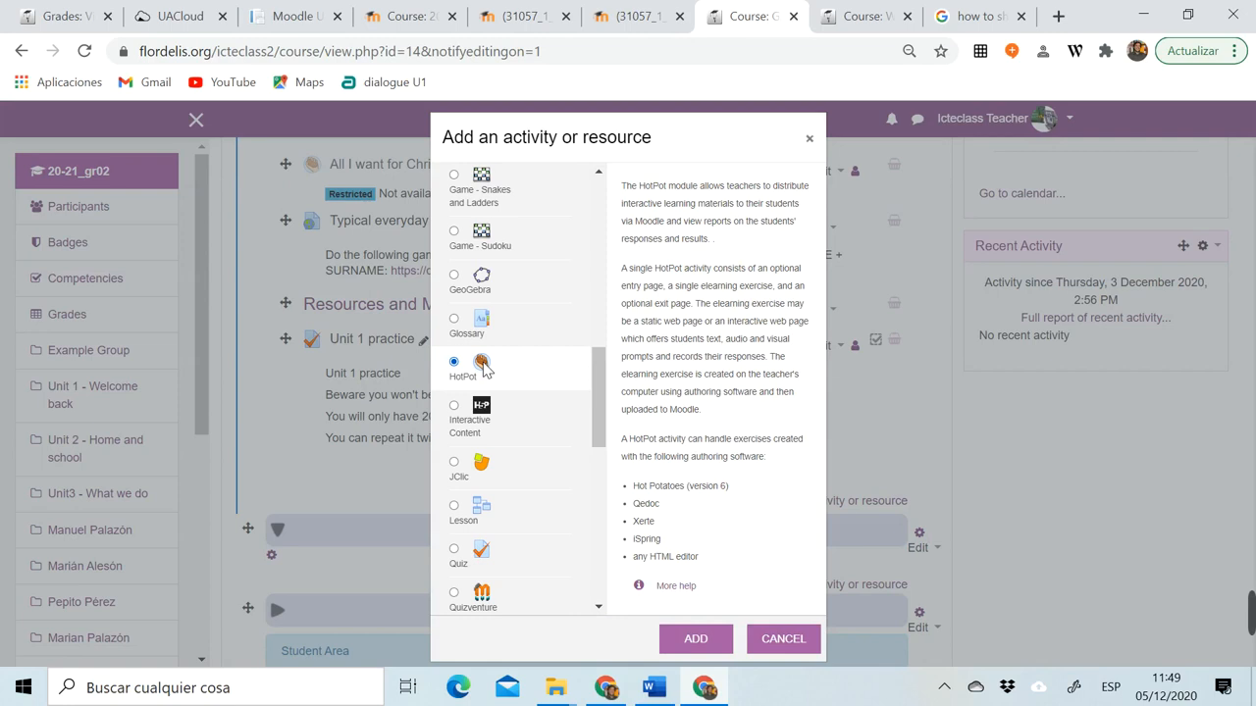
mouse_move(554, 372)
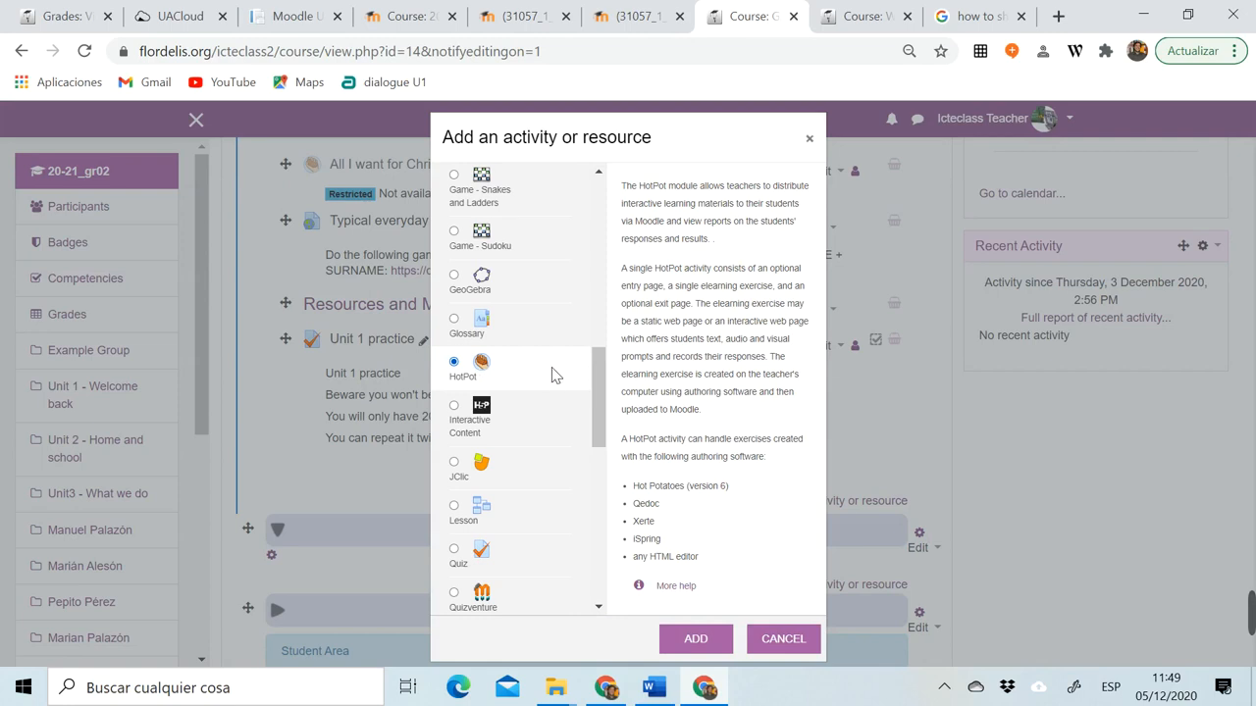
mouse_move(695, 639)
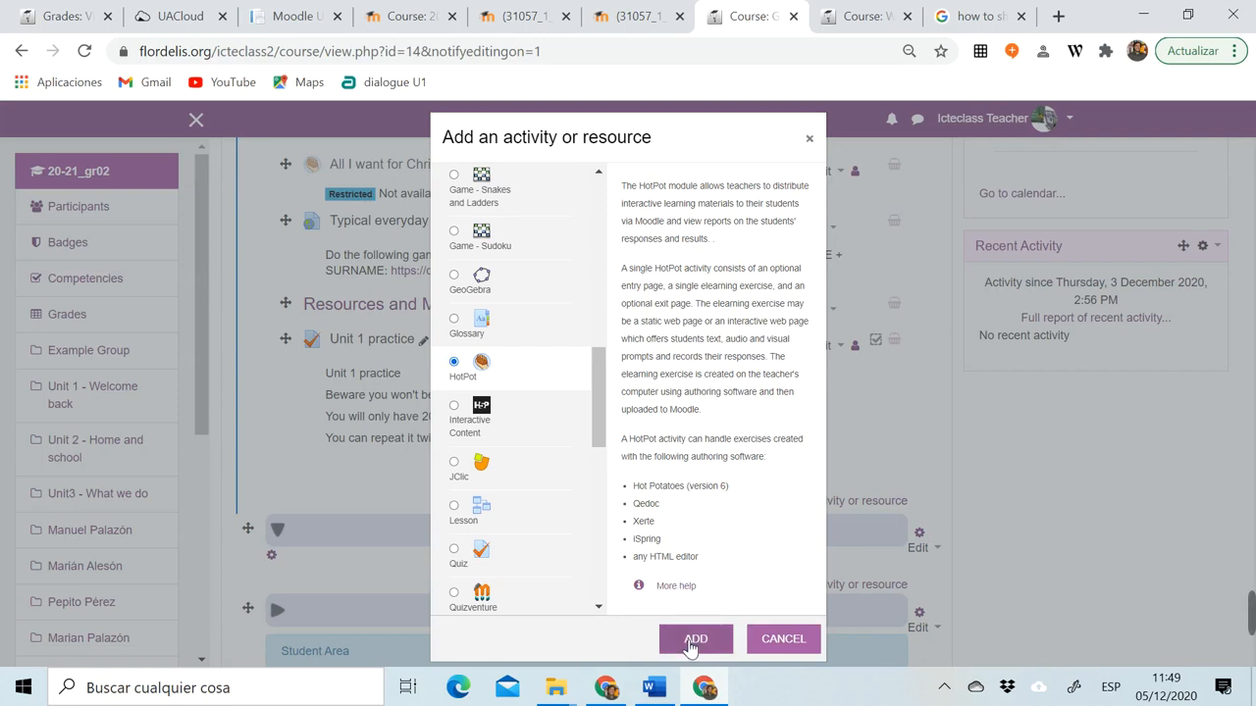
click(694, 639)
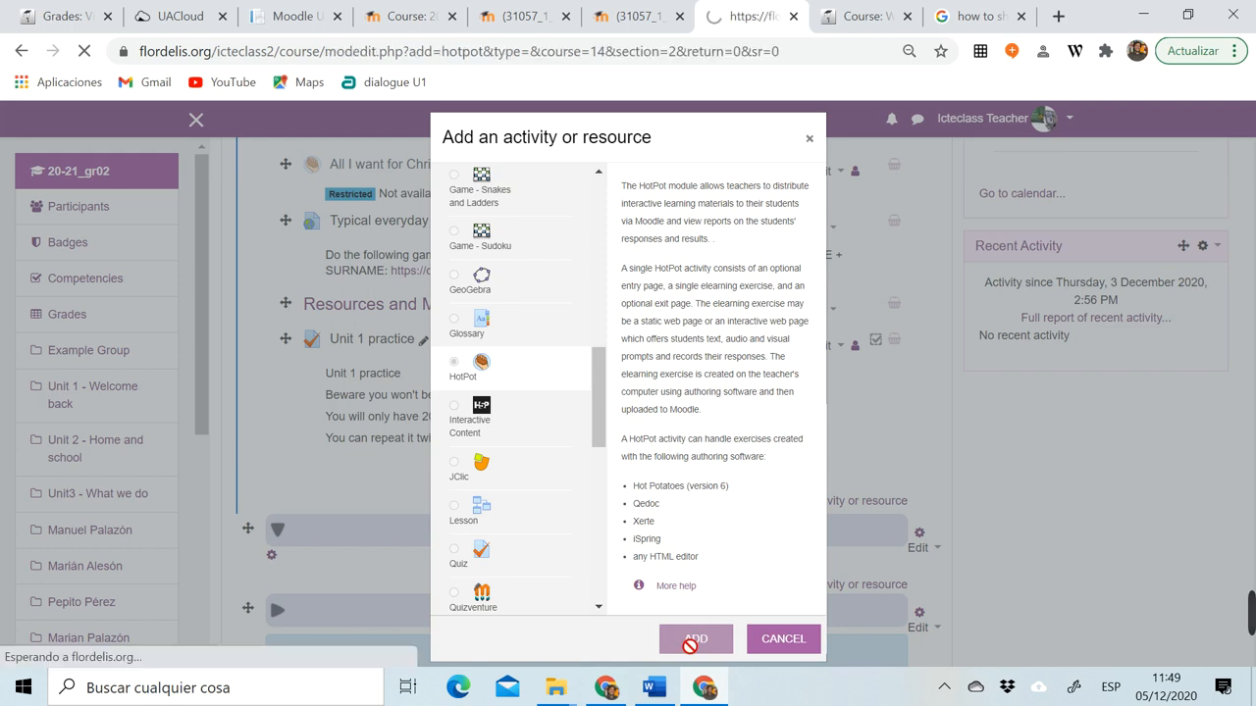
Drag hotel01.jmt and its image files from the hotel folder into Source file
click(697, 638)
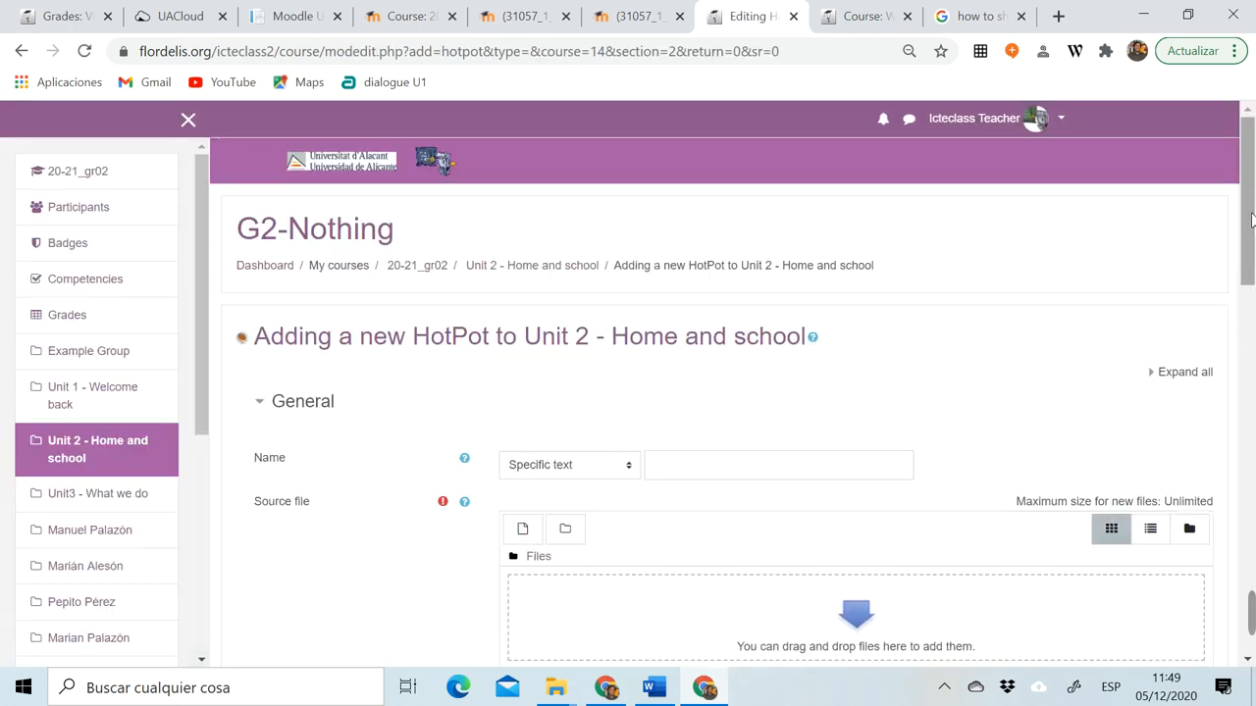
scroll(down, 3)
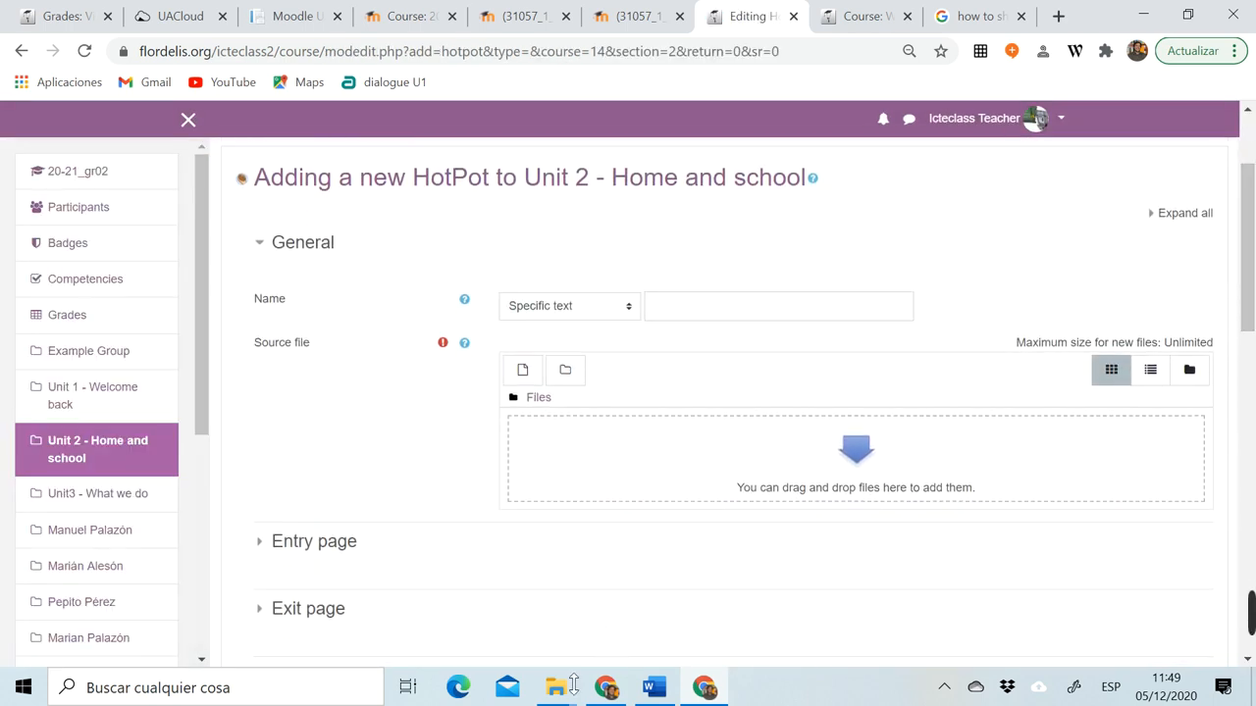
click(556, 687)
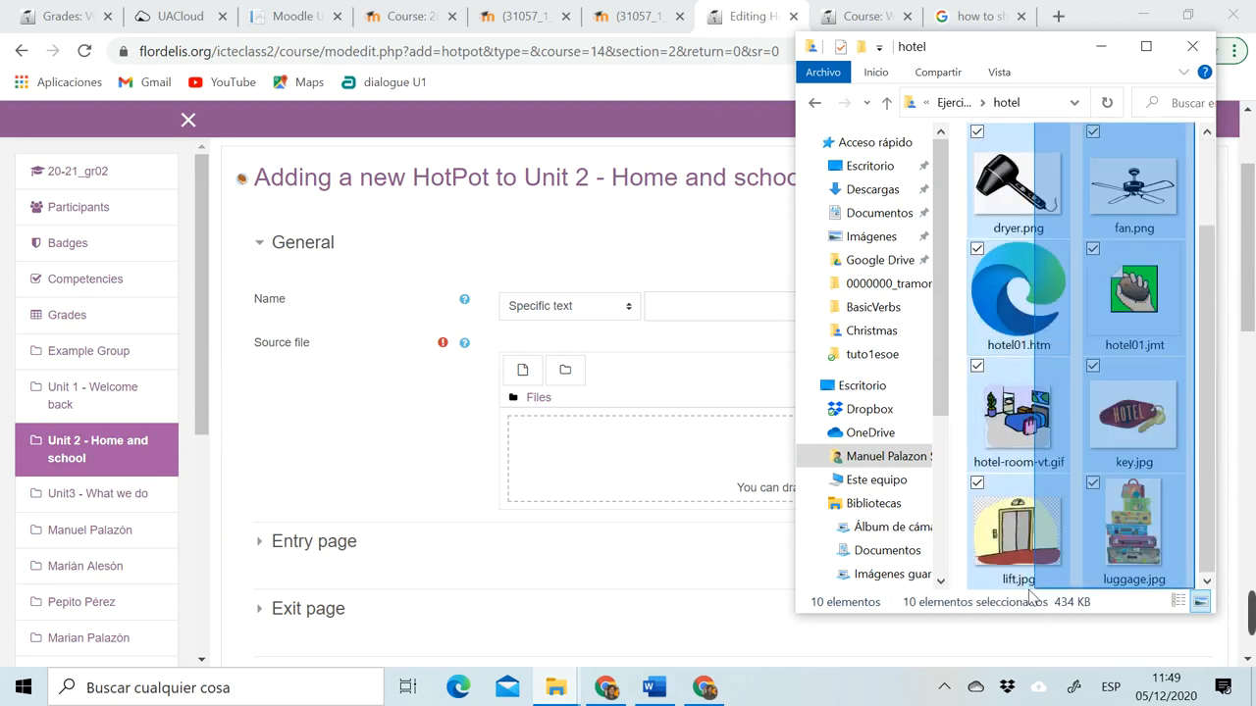
click(979, 252)
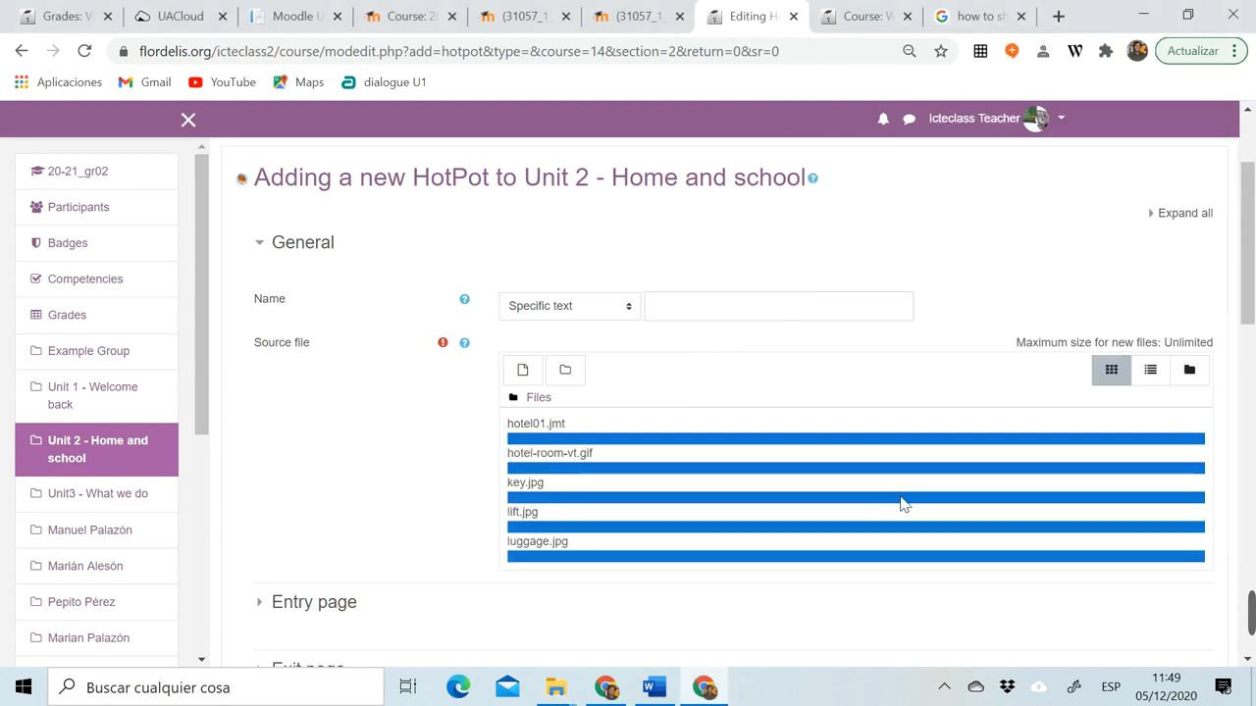
scroll(down, 3)
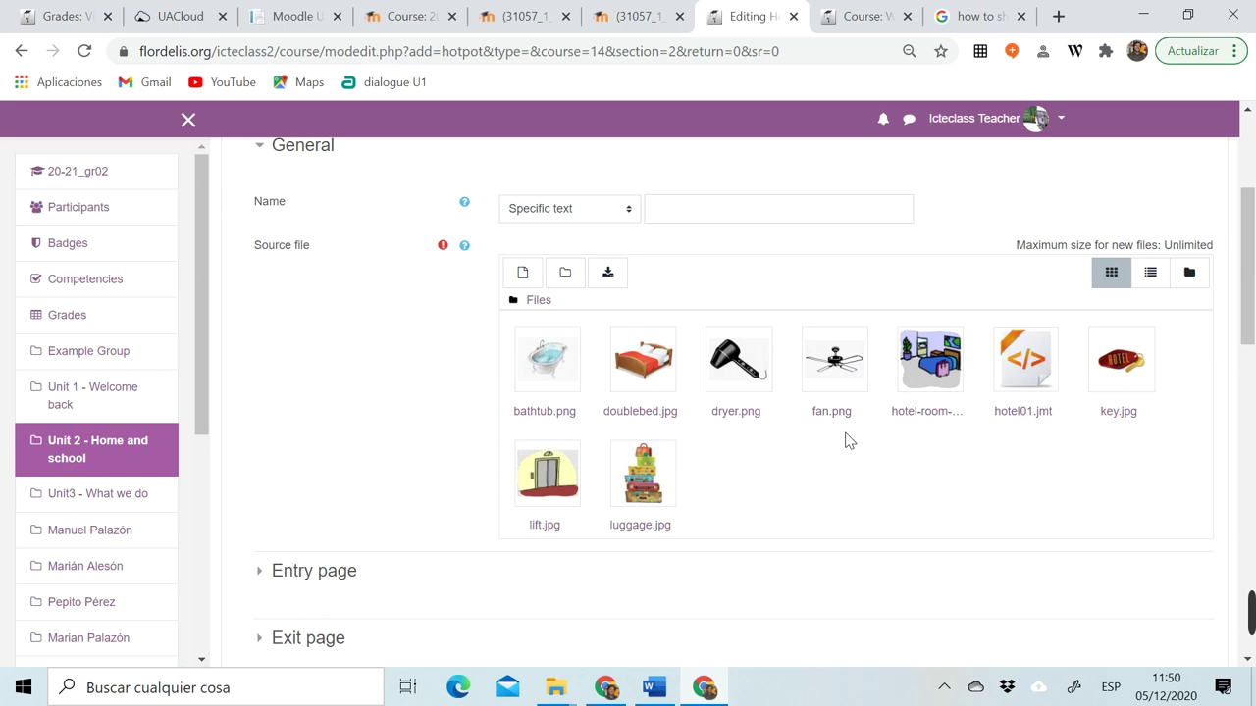
mouse_move(878, 447)
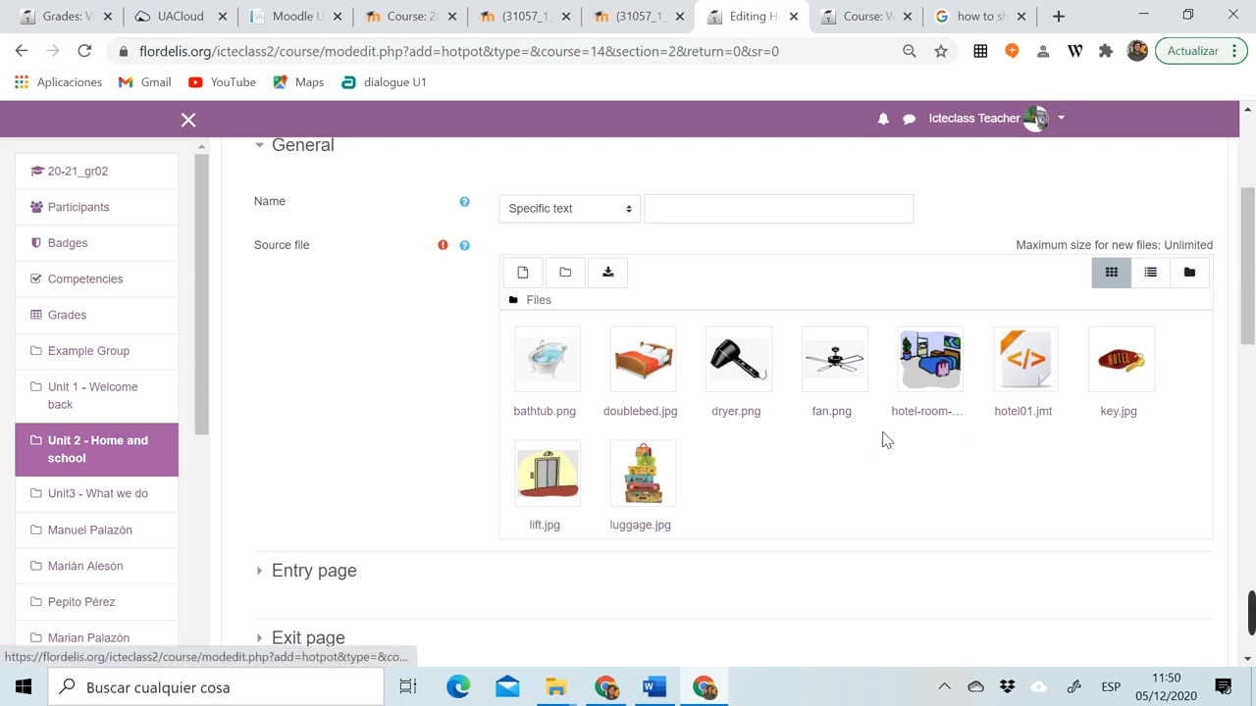
mouse_move(862, 489)
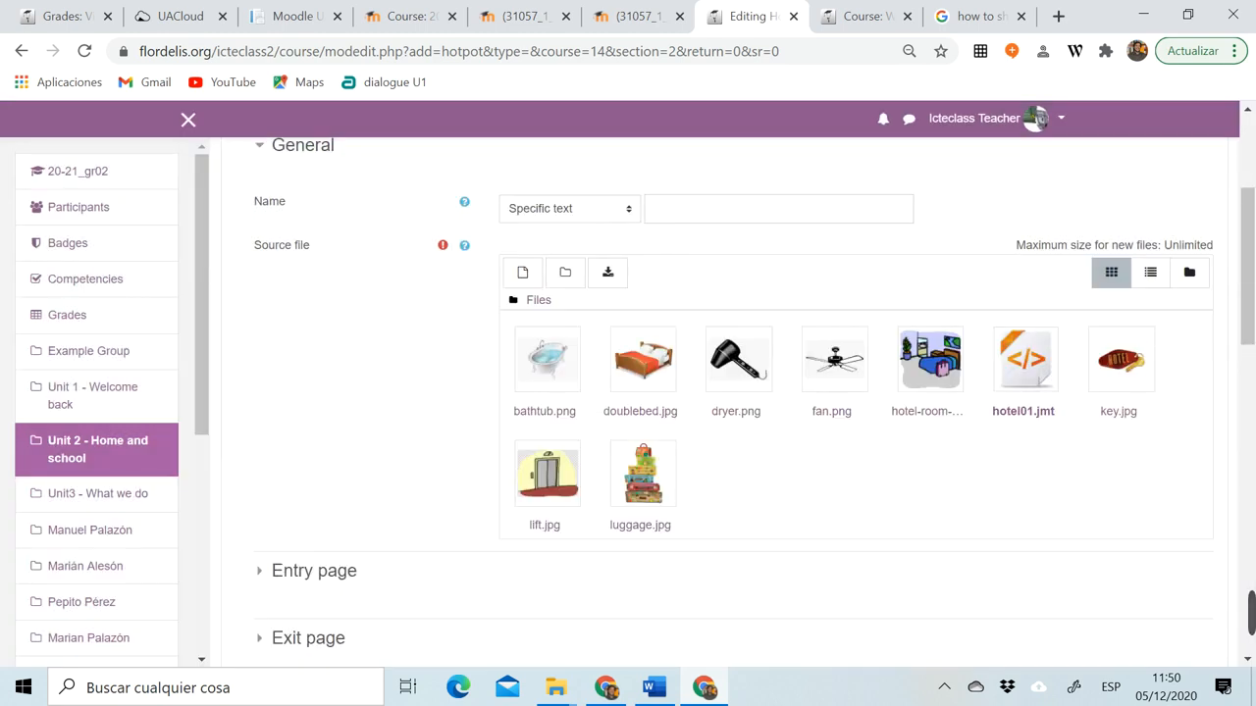
Set the activity Name option to 'Use source file name'
click(569, 208)
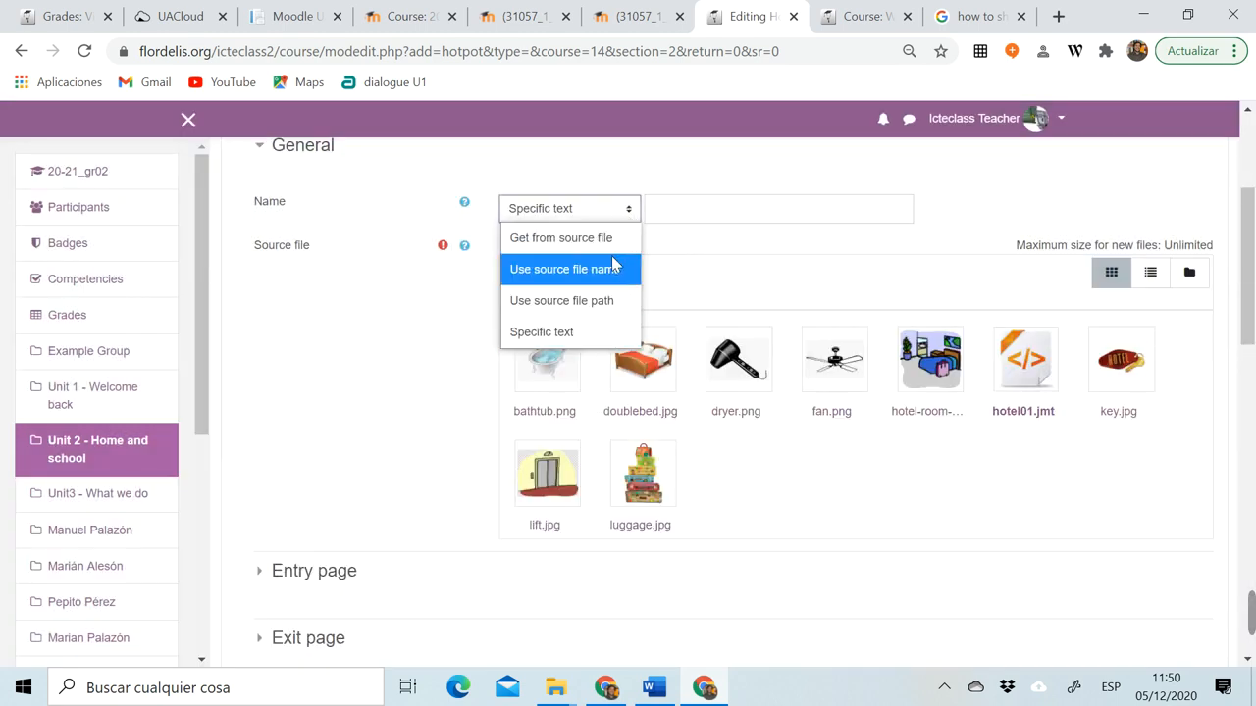
click(563, 269)
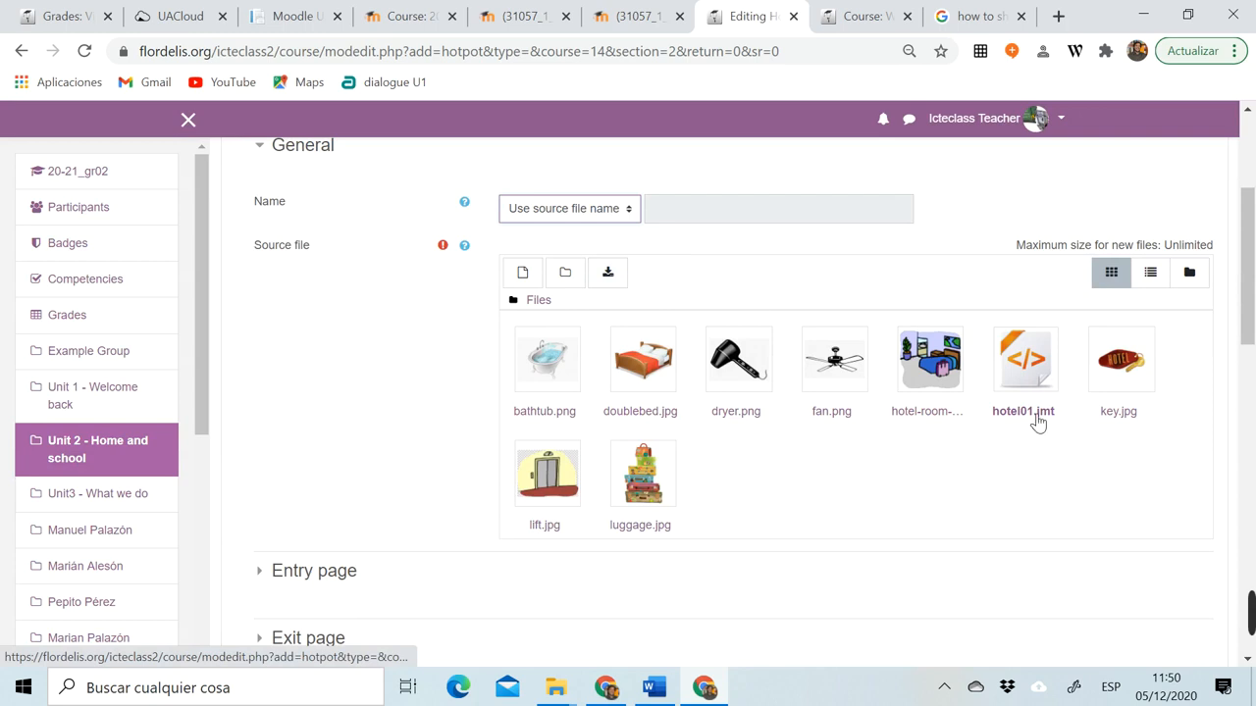
scroll(down, 3)
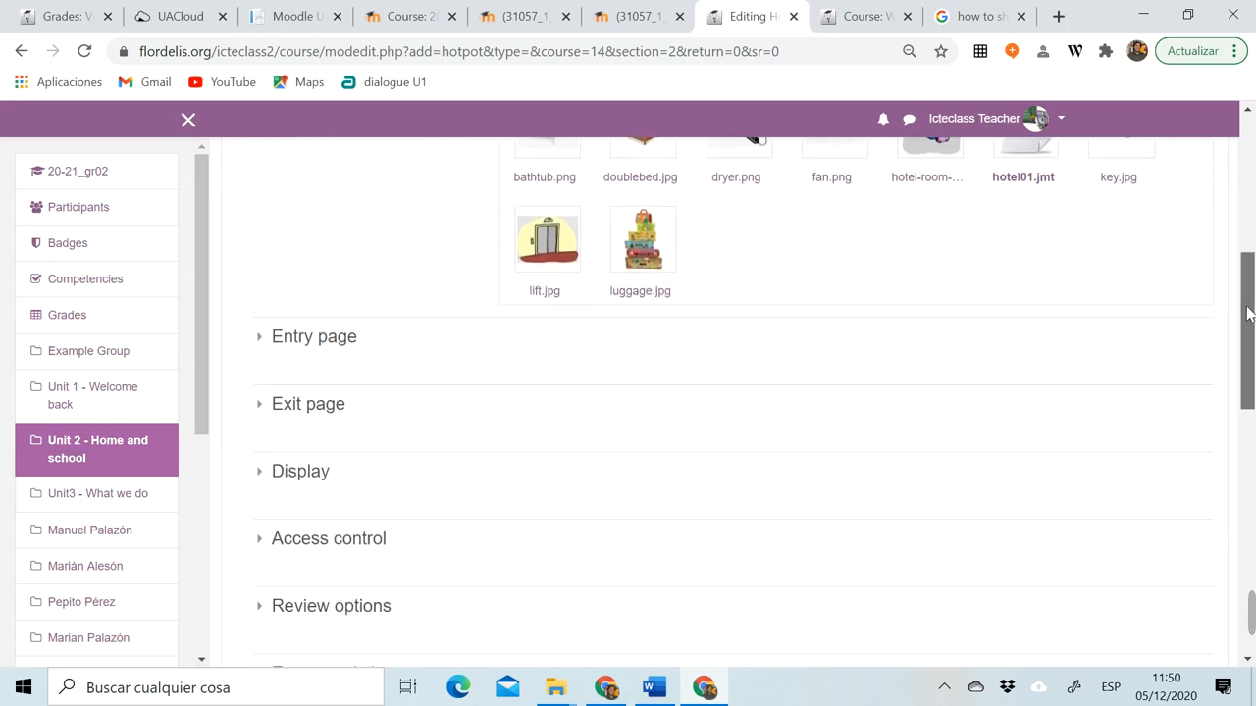
scroll(down, 3)
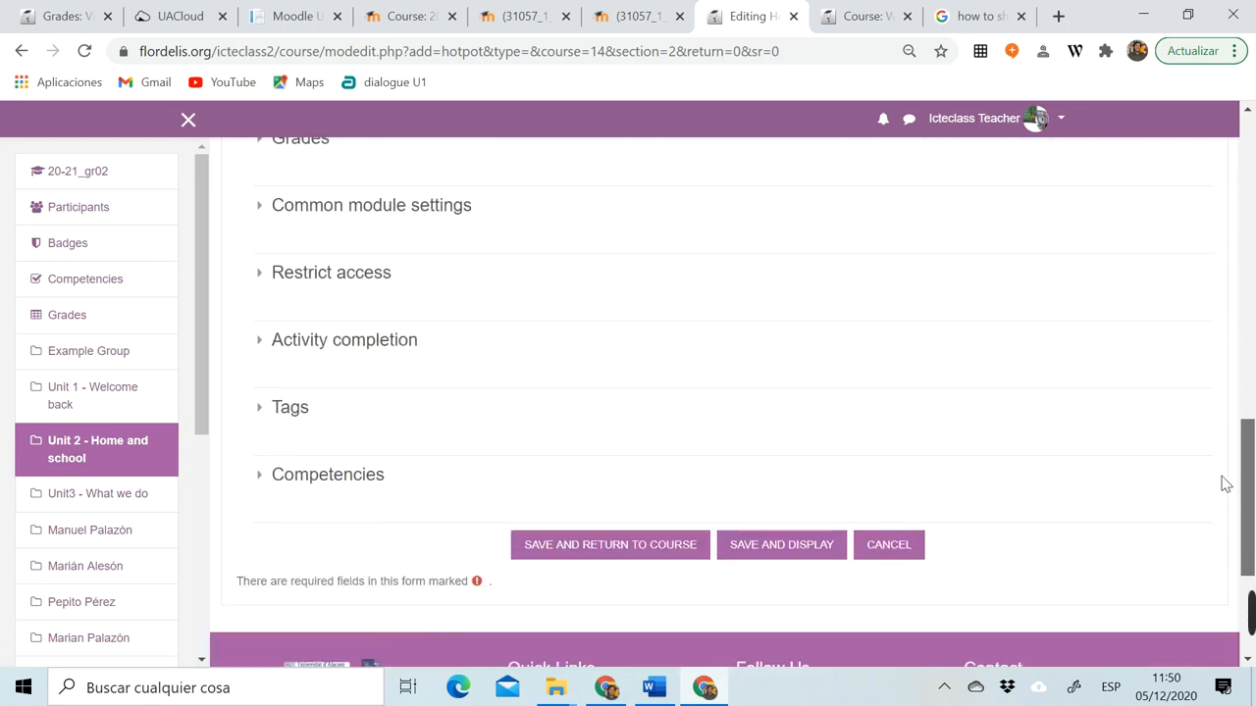
scroll(down, 3)
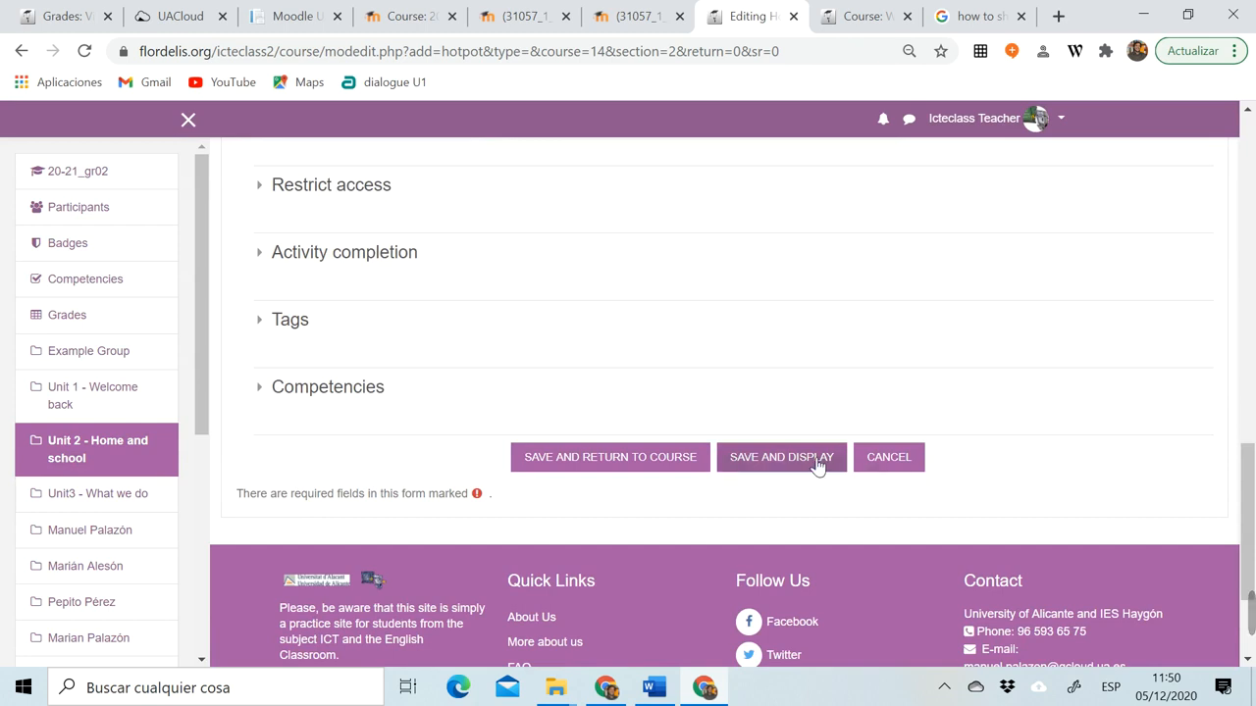
Save and display the hotel01.jmt HotPot activity, scrolling to the exercise
click(780, 457)
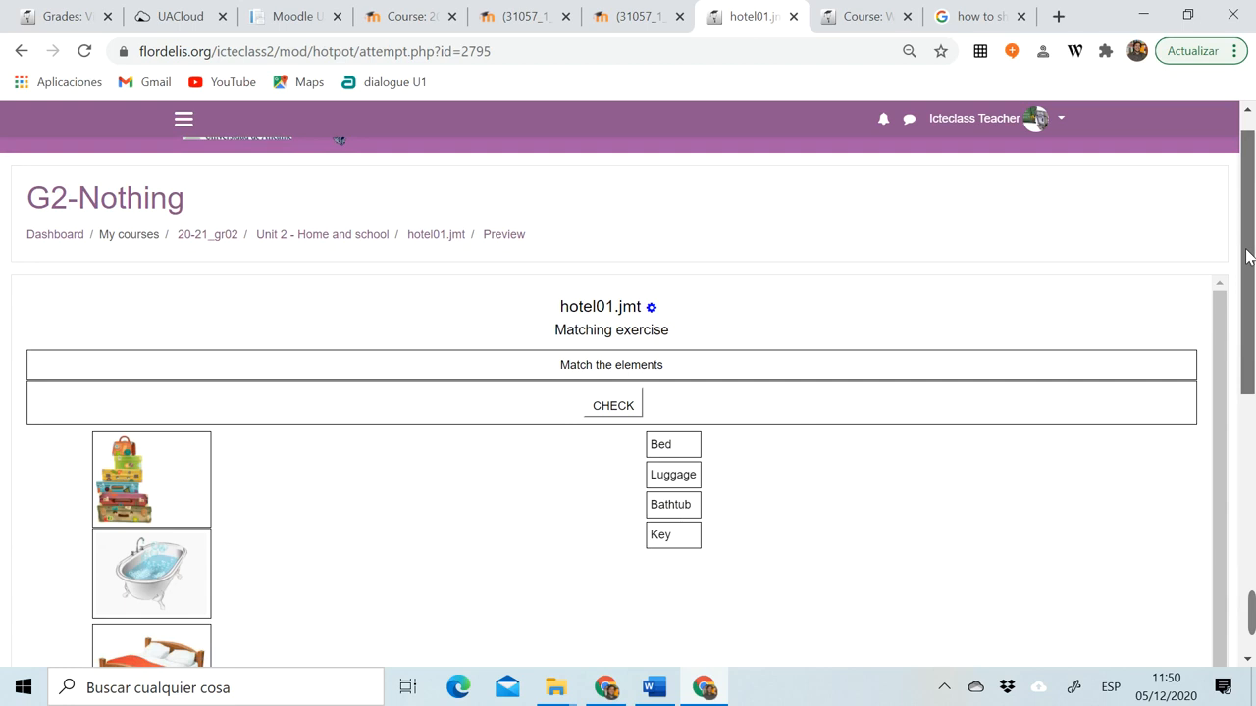
scroll(down, 3)
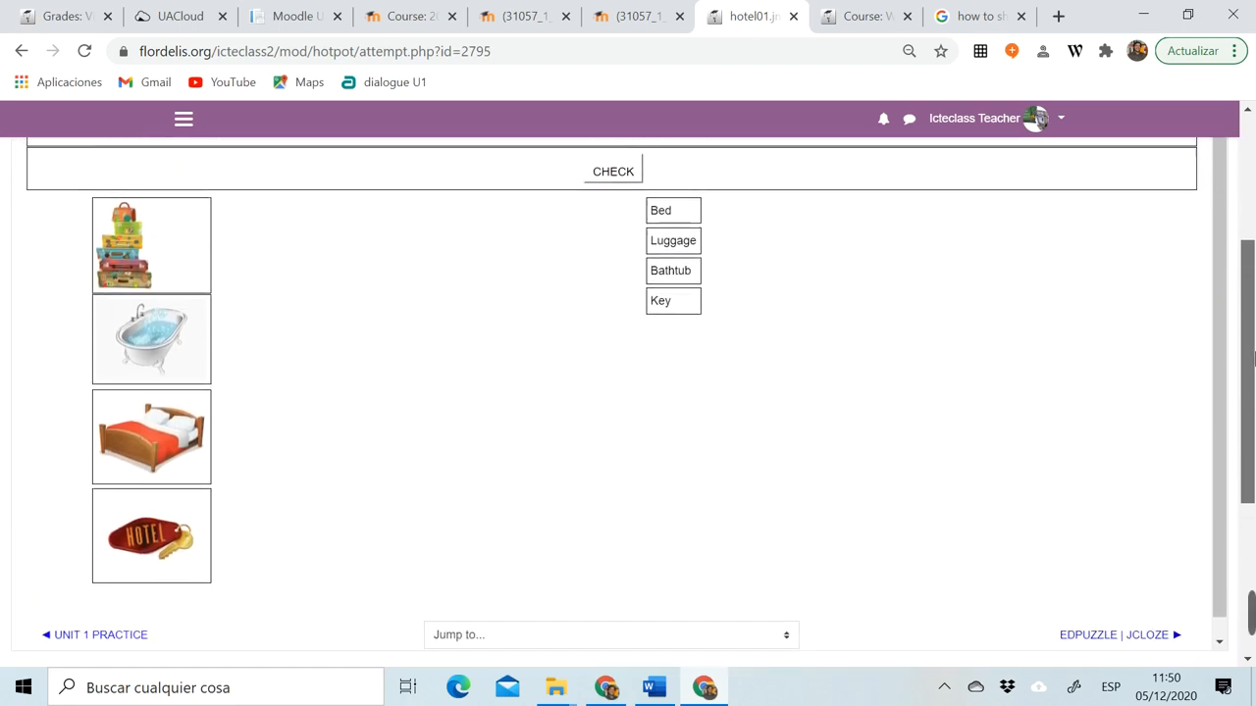
mouse_move(126, 296)
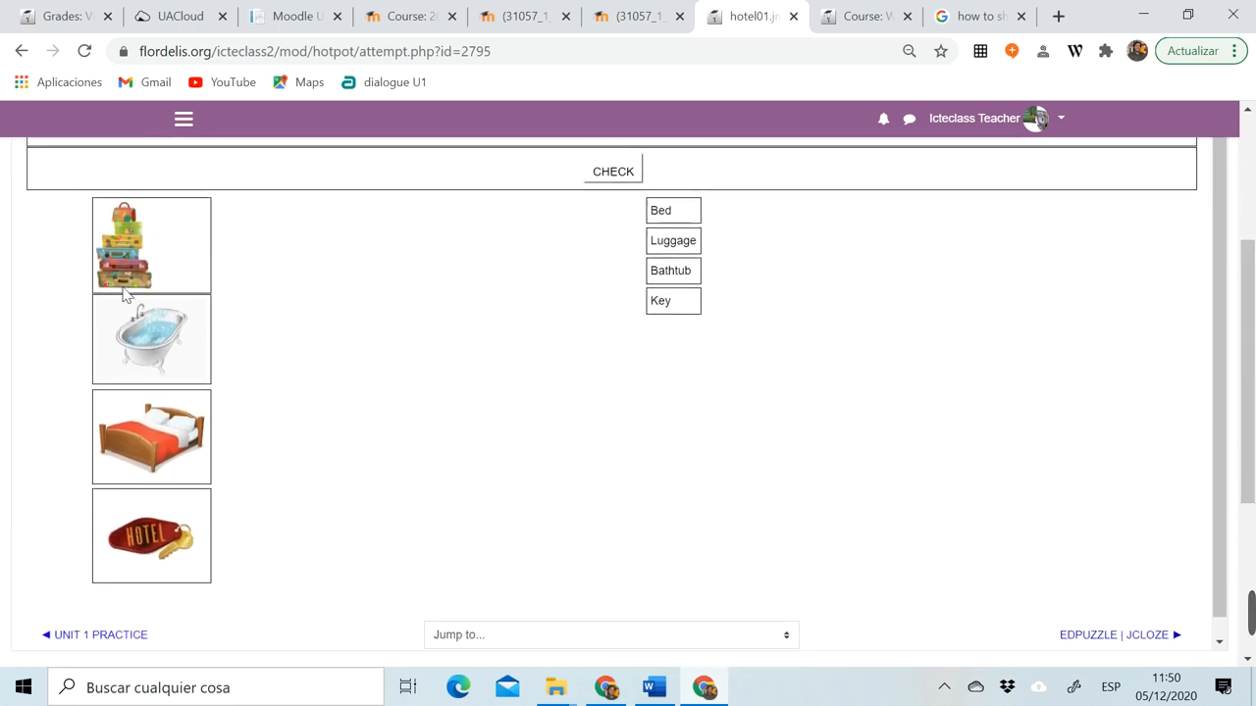
mouse_move(580, 384)
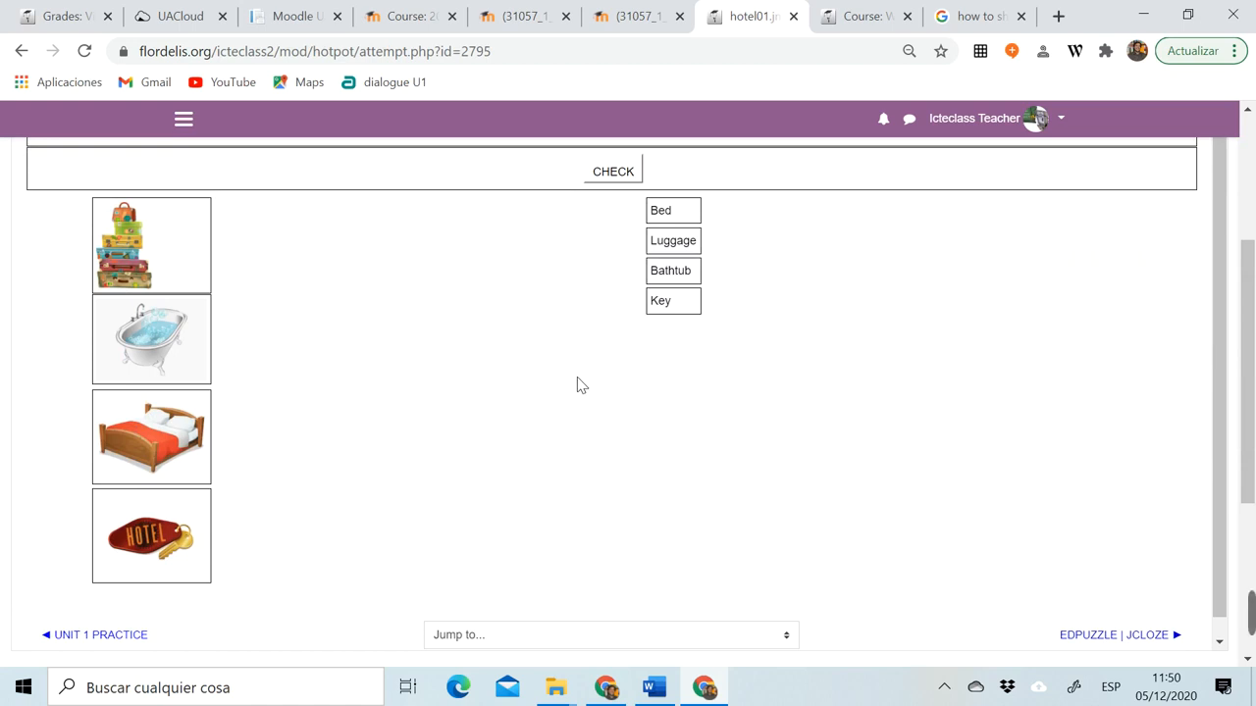
mouse_move(674, 341)
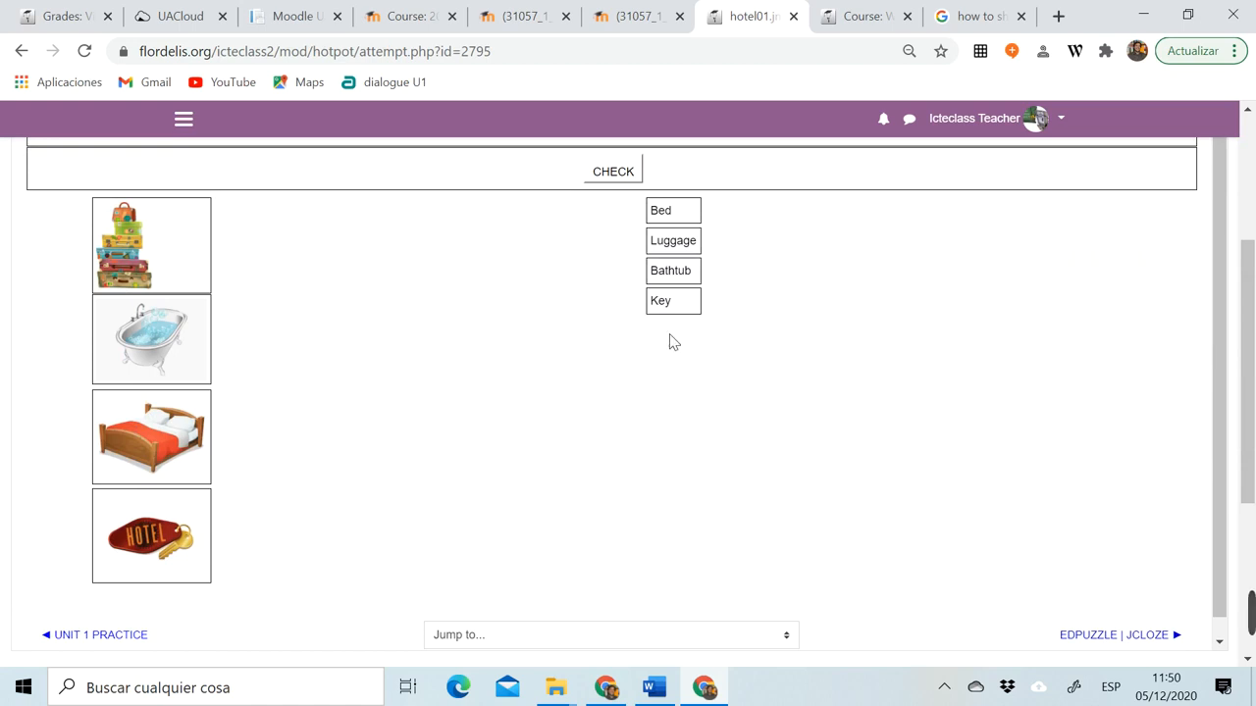
mouse_move(647, 210)
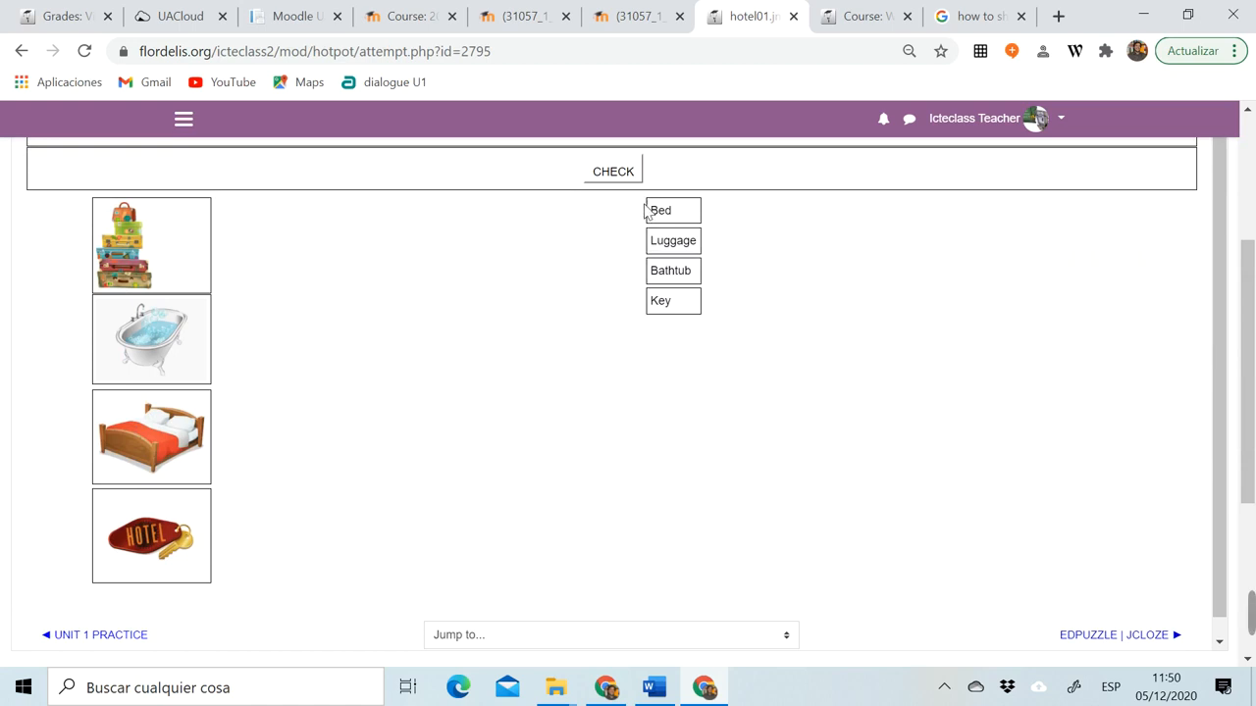
Drag the word labels, including Bed, onto their pictures and check for 100%
drag(672, 210, 581, 215)
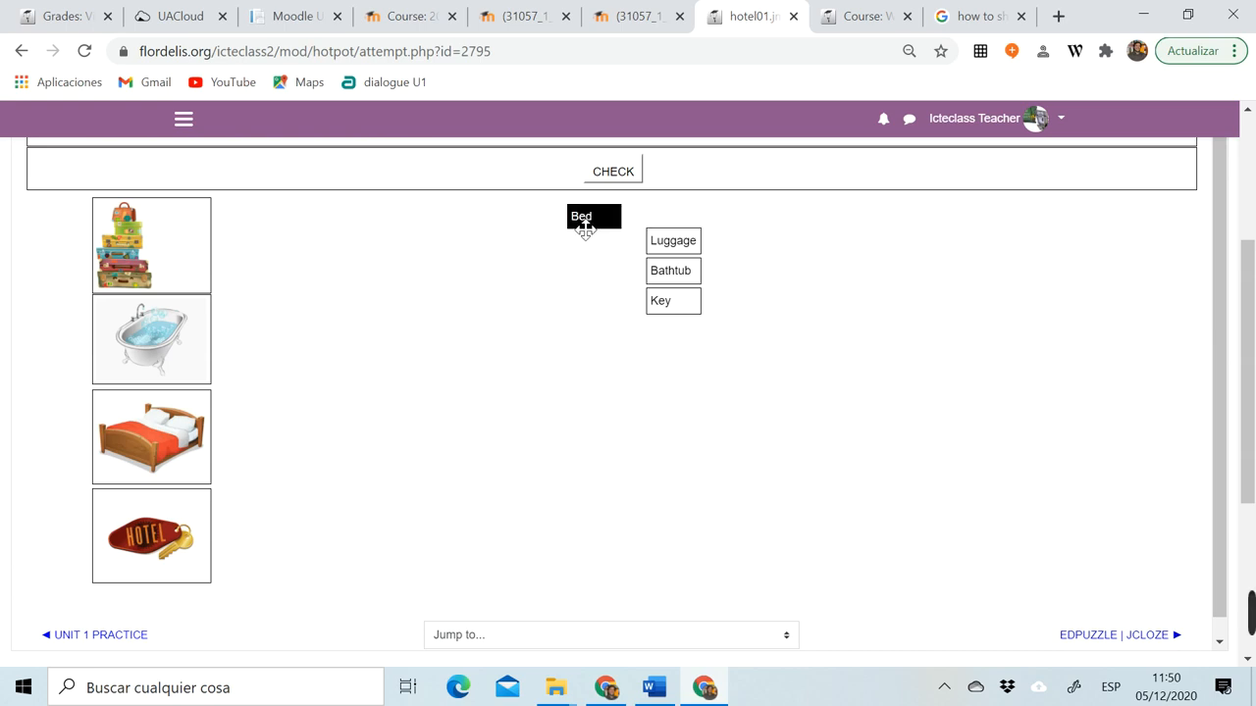
drag(593, 216, 193, 285)
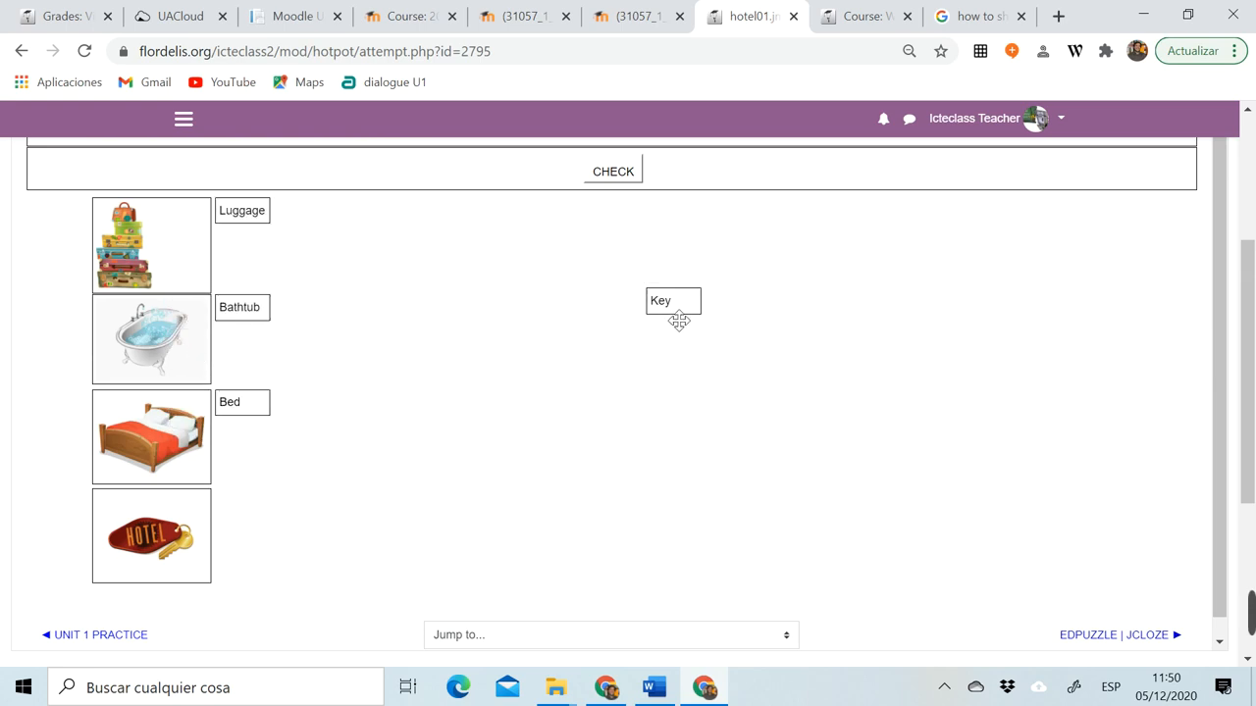
click(612, 171)
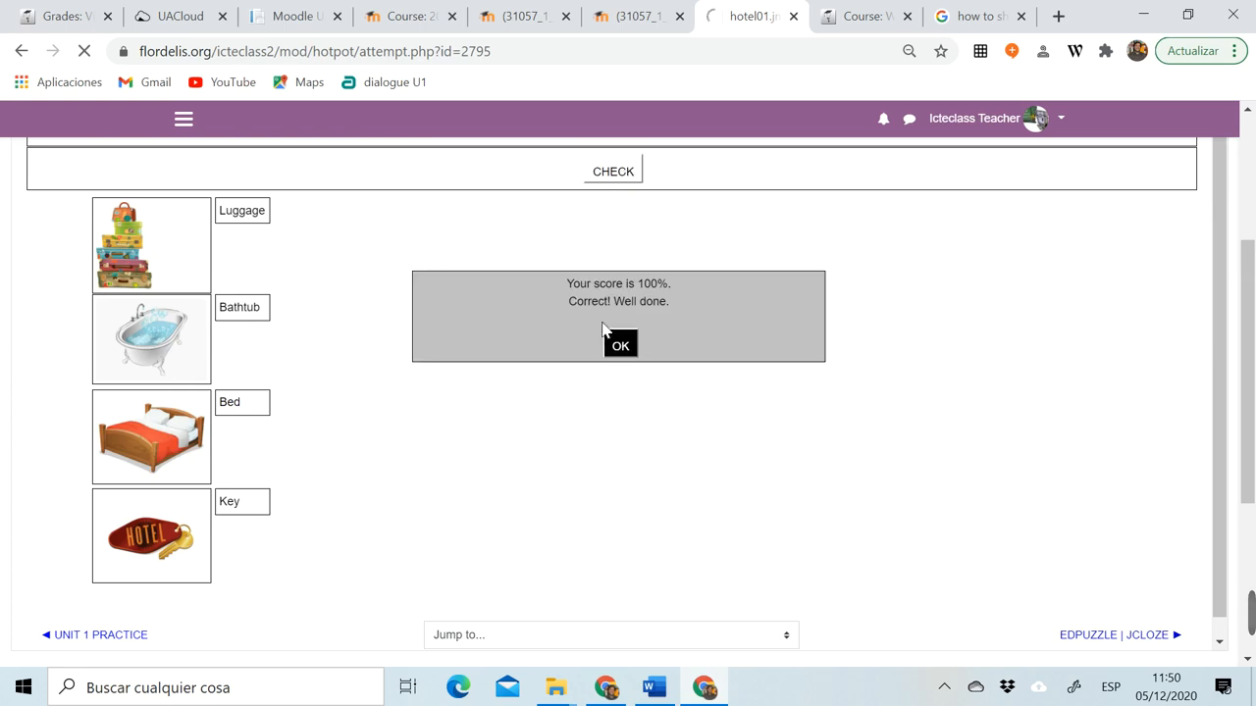